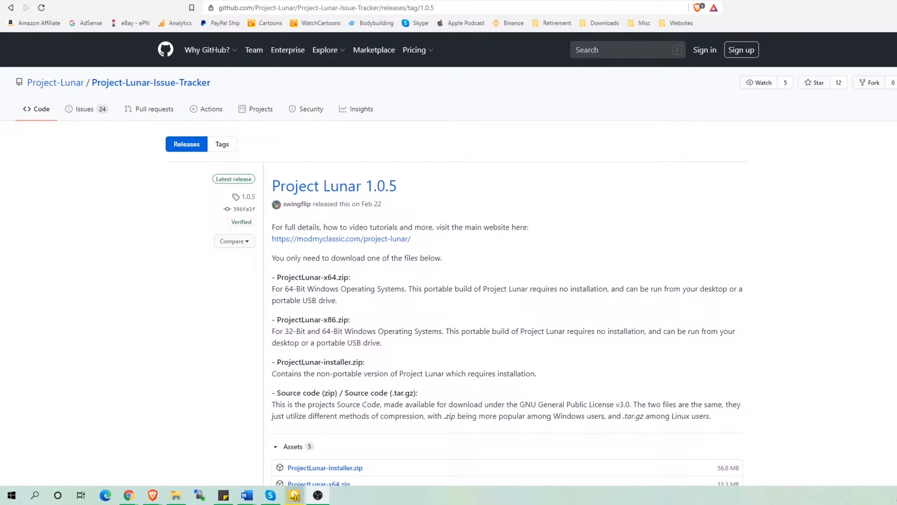
mouse_move(484, 169)
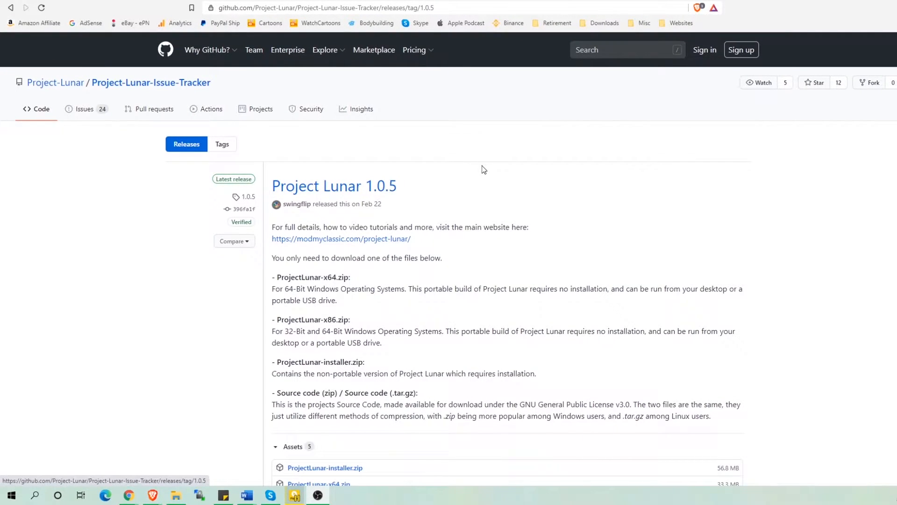
Save ProjectLunar-installer.zip to Downloads, then copy ProjectLunar-installer.exe from the zip into Downloads.
scroll("down", 3)
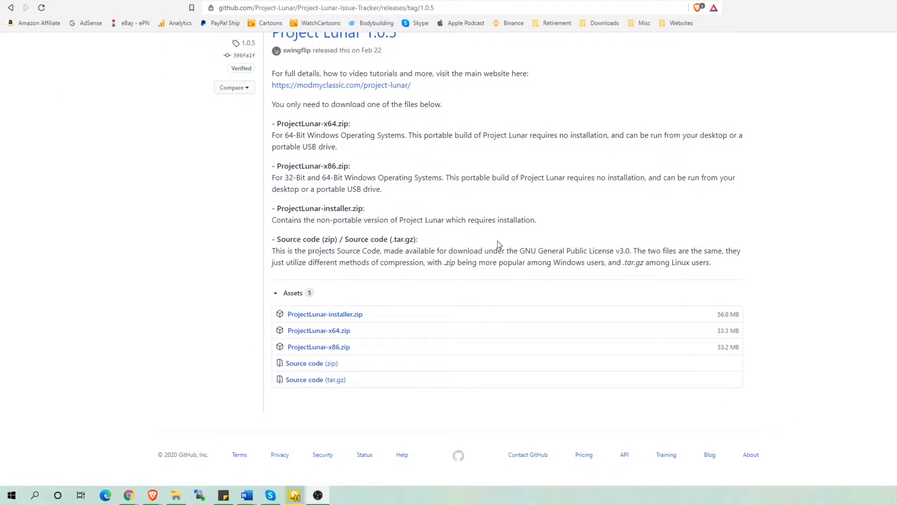
mouse_move(346, 317)
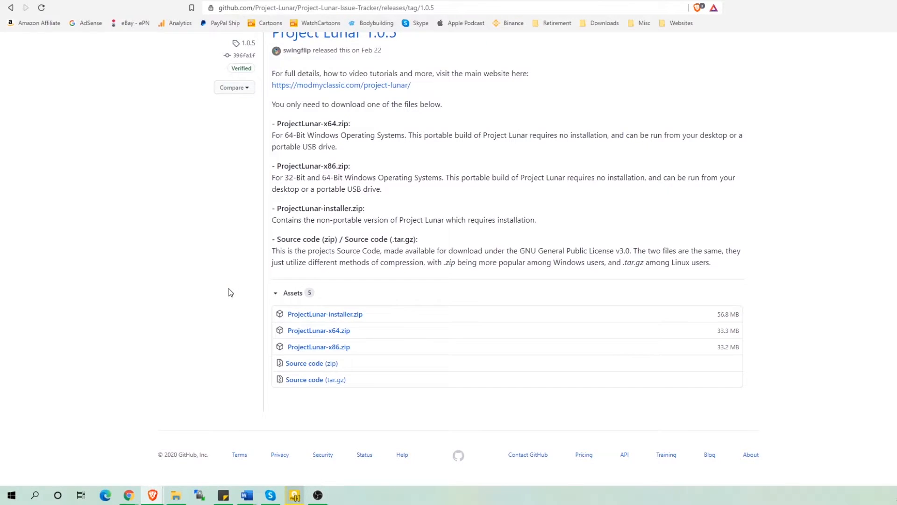
left_click(325, 314)
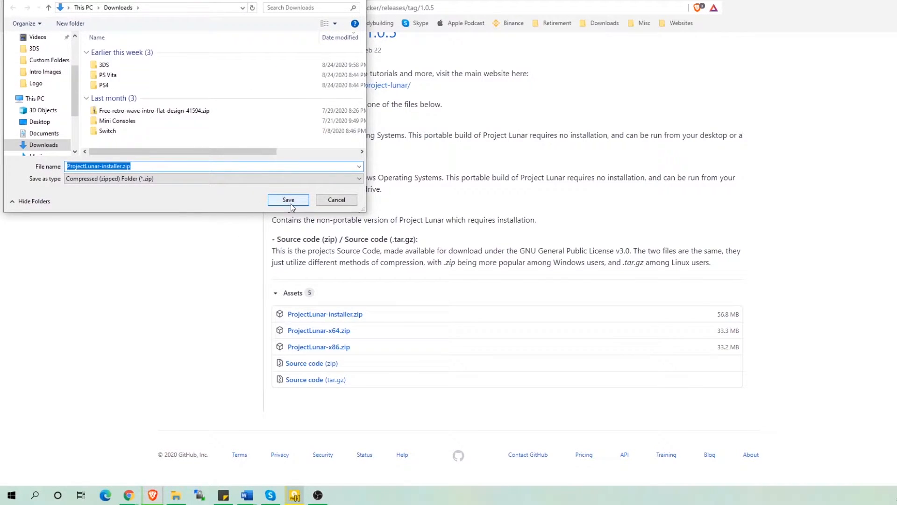
left_click(289, 200)
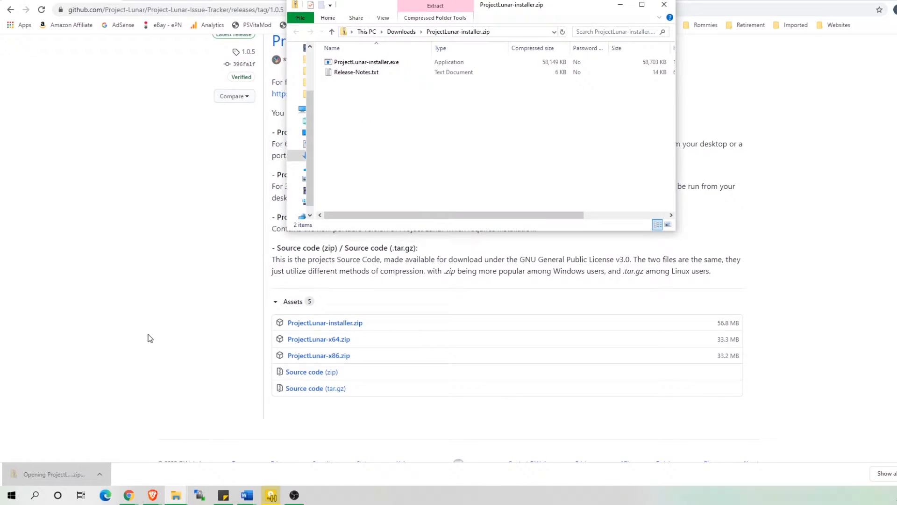
right_click(366, 61)
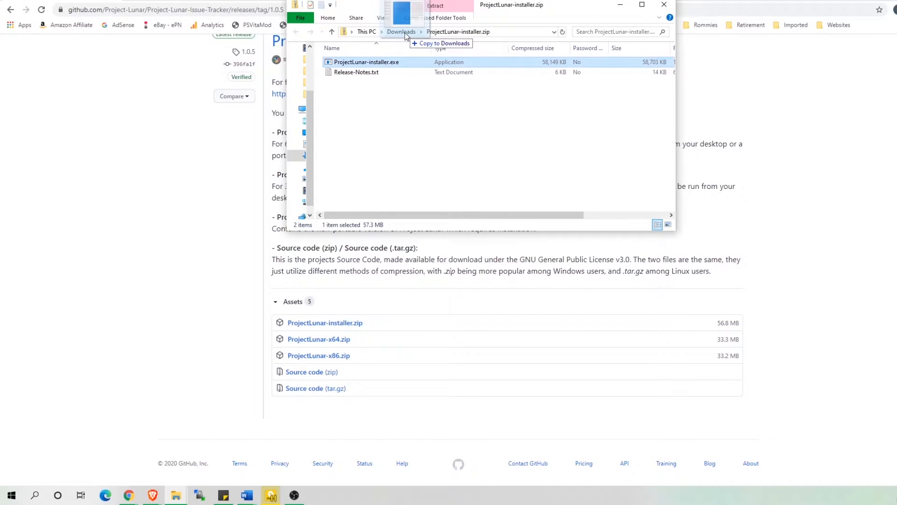
left_click(441, 43)
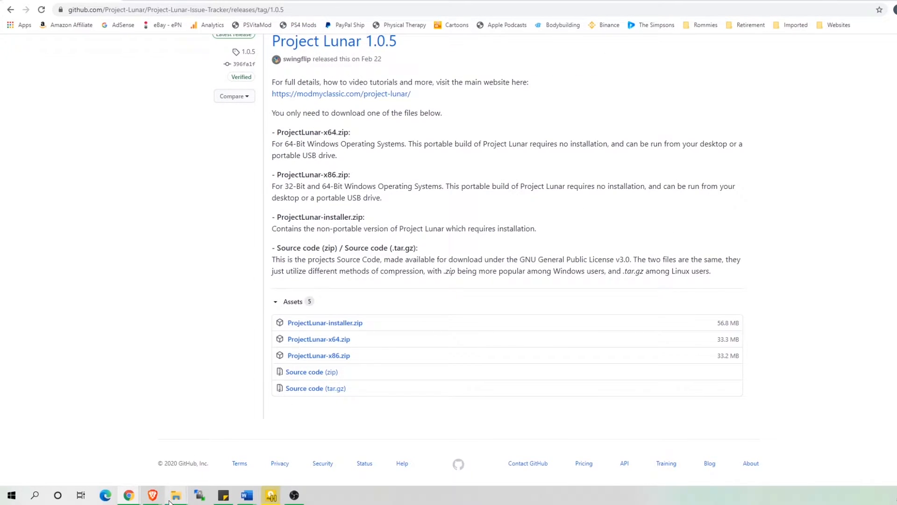
Open the Downloads folder from the File Explorer taskbar jump list, maximized.
right_click(175, 495)
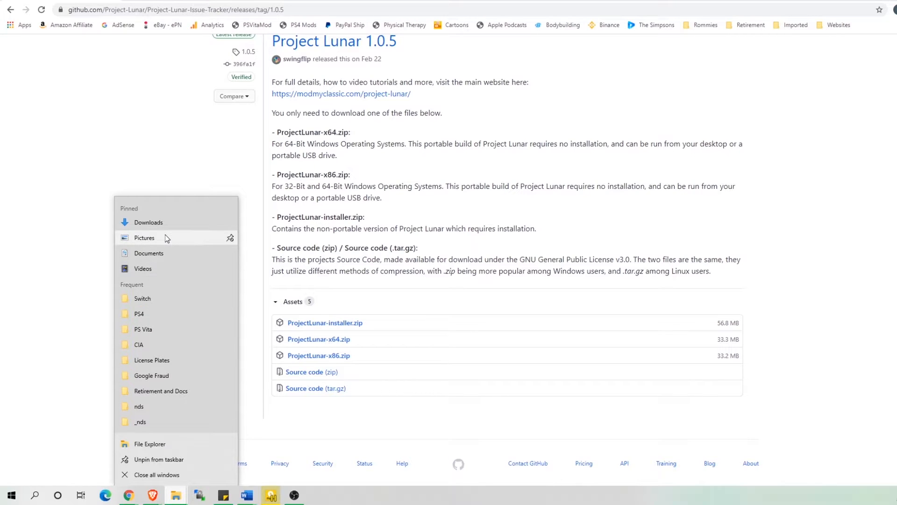
mouse_move(161, 224)
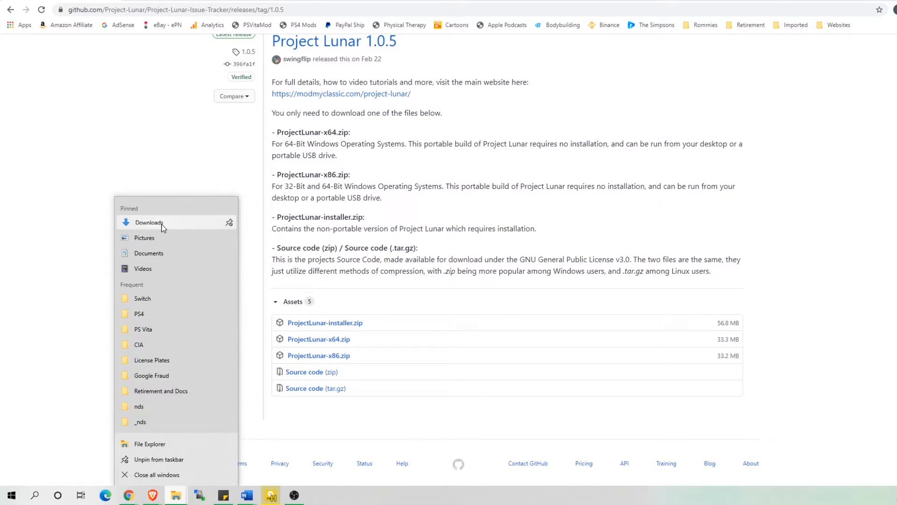
left_click(149, 222)
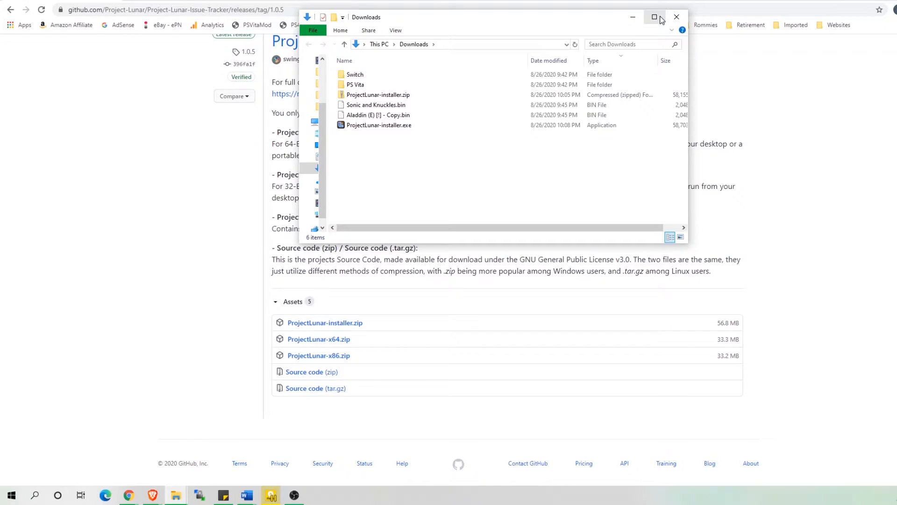
left_click(655, 17)
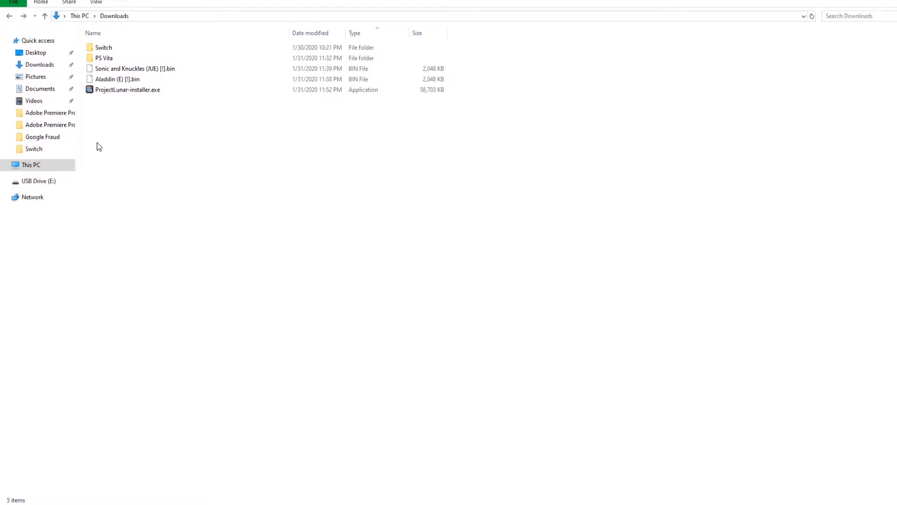
Run ProjectLunar-installer.exe and get past the SmartScreen warning.
left_click(133, 90)
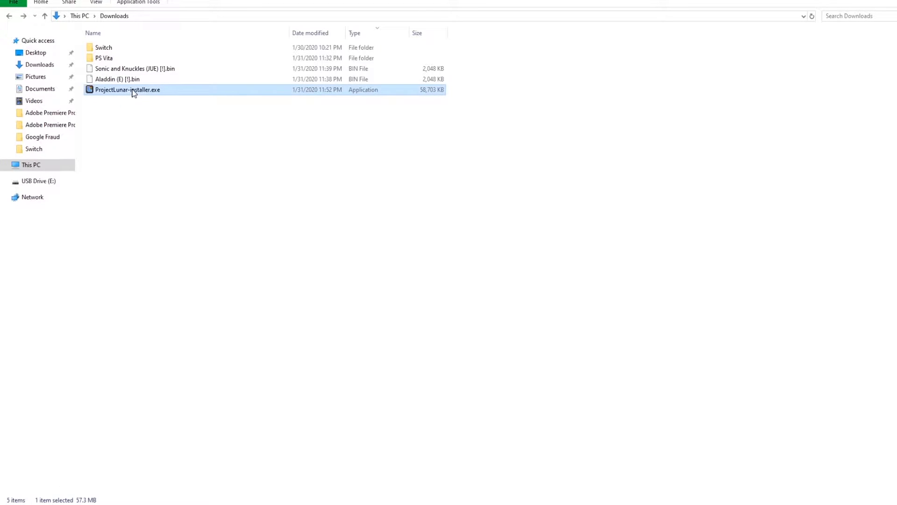
double_click(127, 90)
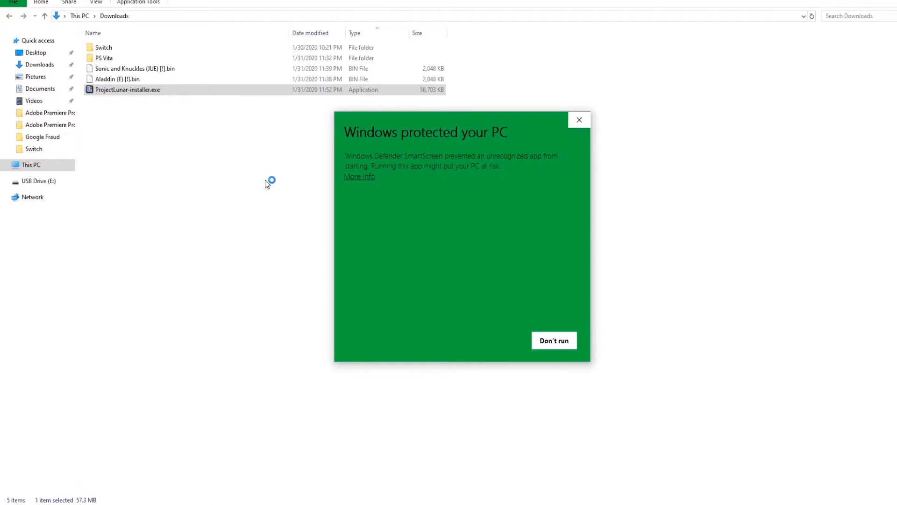
mouse_move(546, 333)
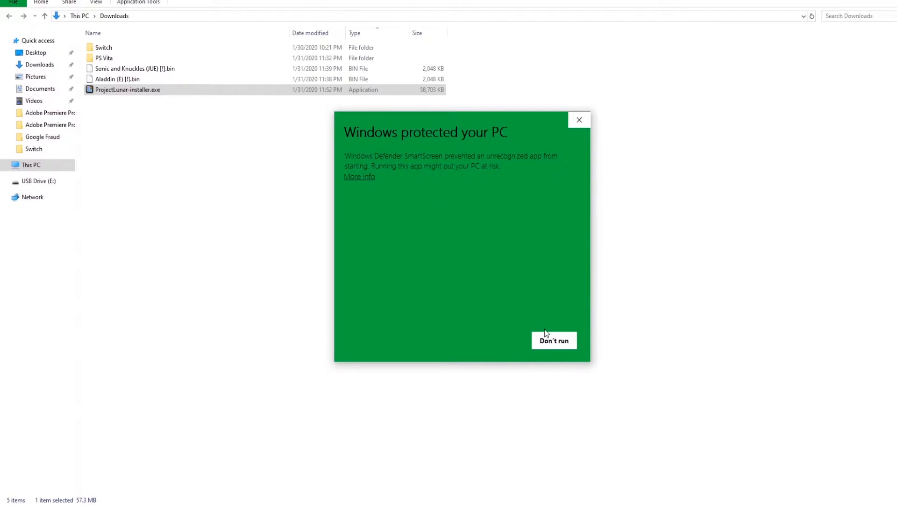
left_click(359, 176)
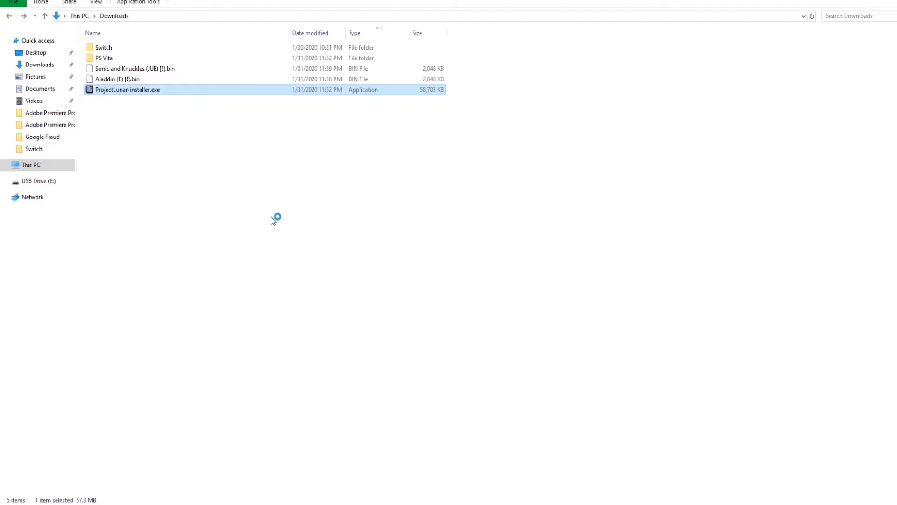
Install Project Lunar to Documents\Project Lunar Desktop UI without a desktop shortcut.
double_click(128, 89)
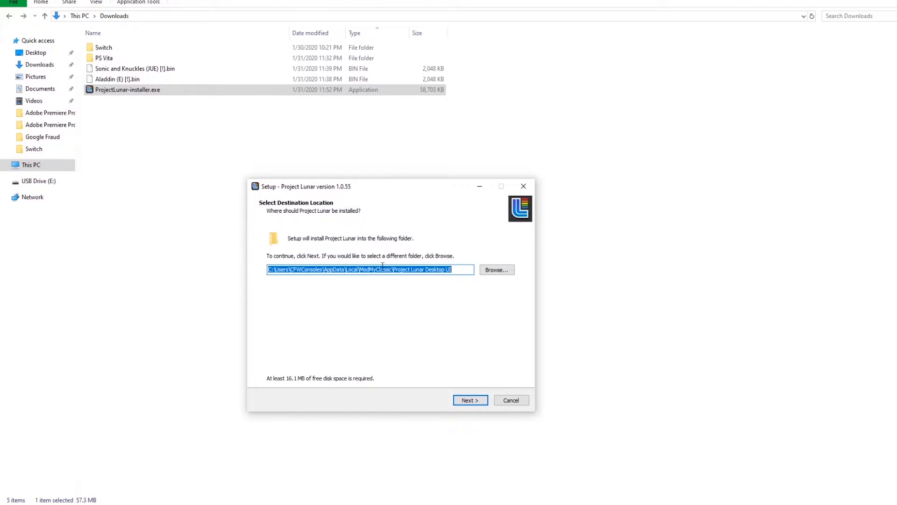
mouse_move(485, 277)
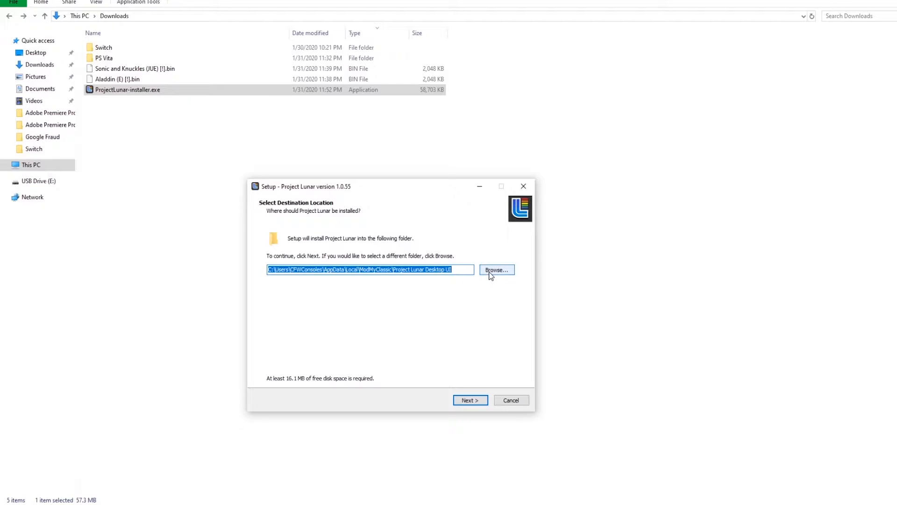
left_click(497, 270)
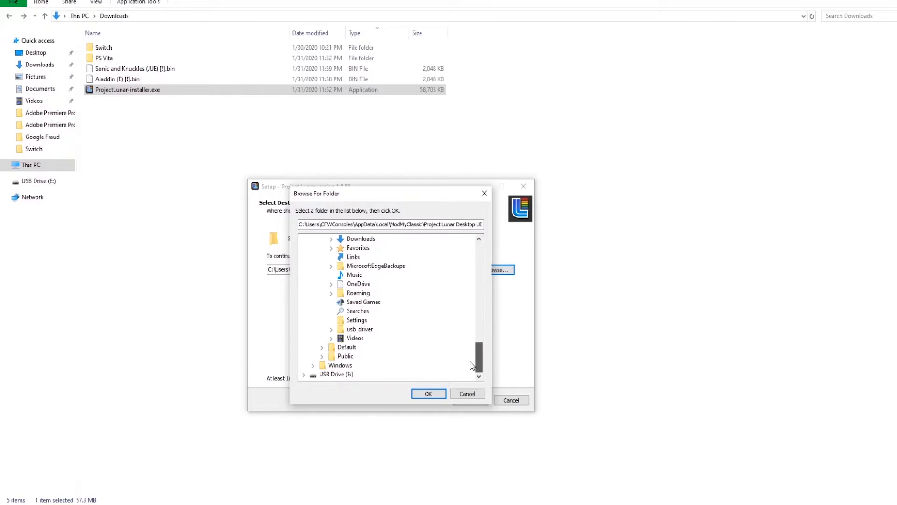
left_click(361, 256)
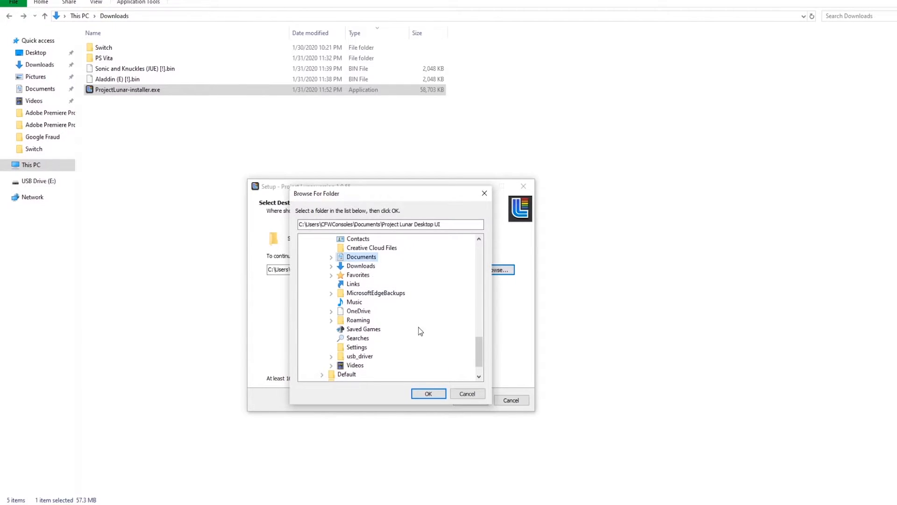
left_click(429, 393)
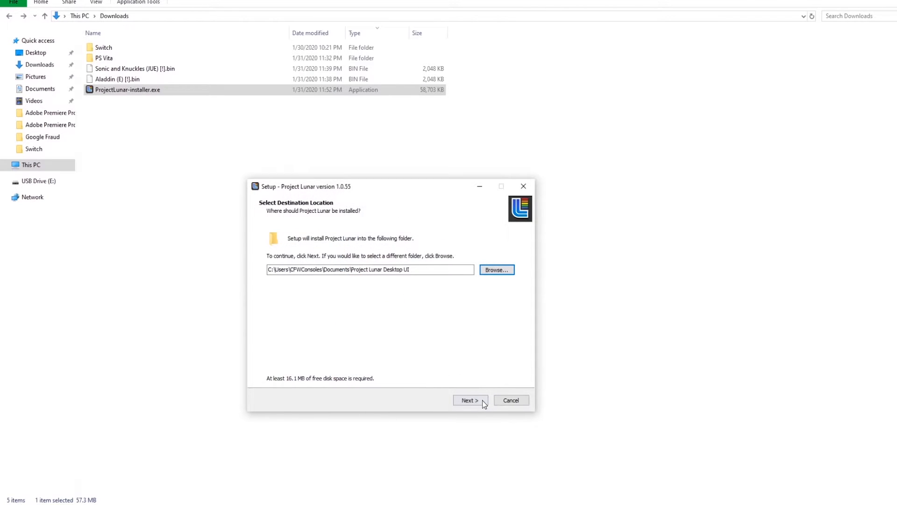
left_click(470, 400)
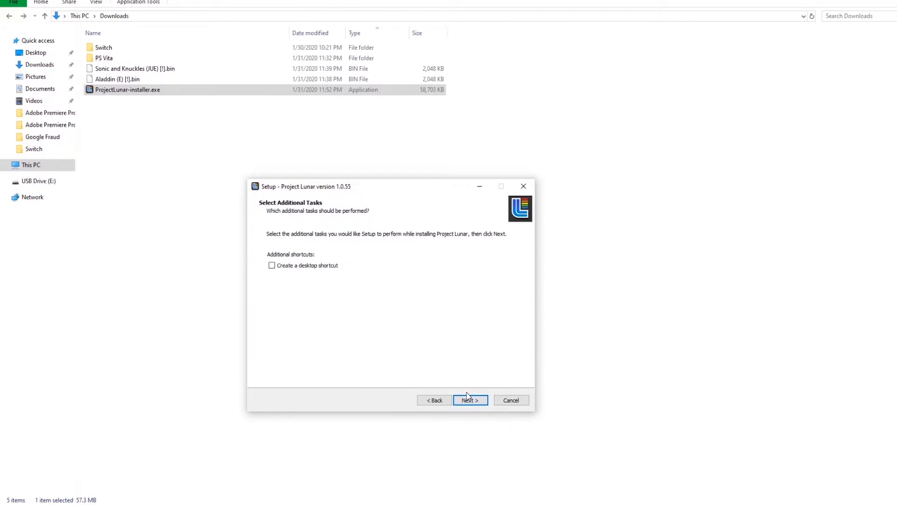
left_click(470, 399)
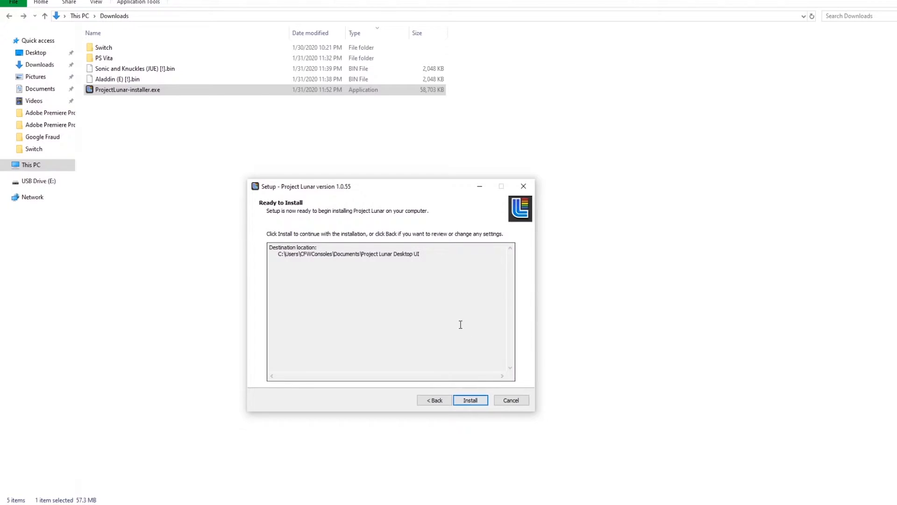
left_click(470, 400)
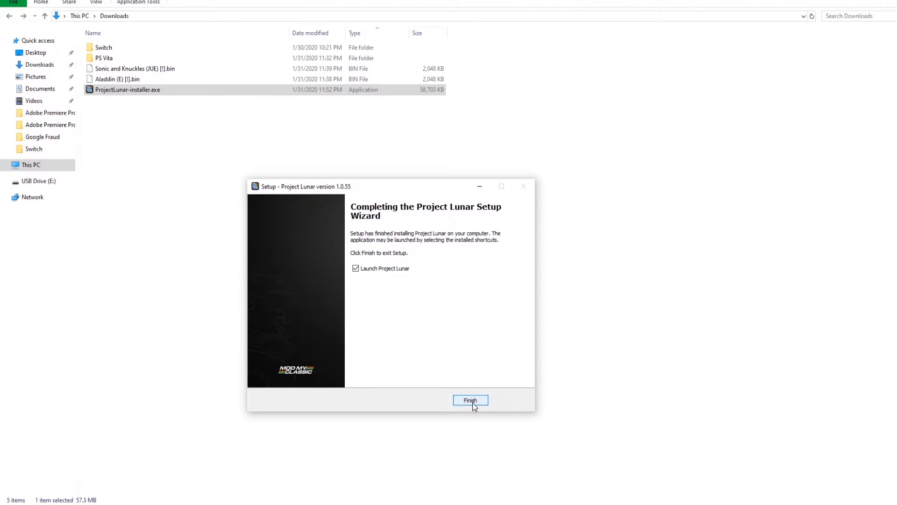
Launch Project Lunar, start the install process, and allow the missing device driver install.
left_click(471, 400)
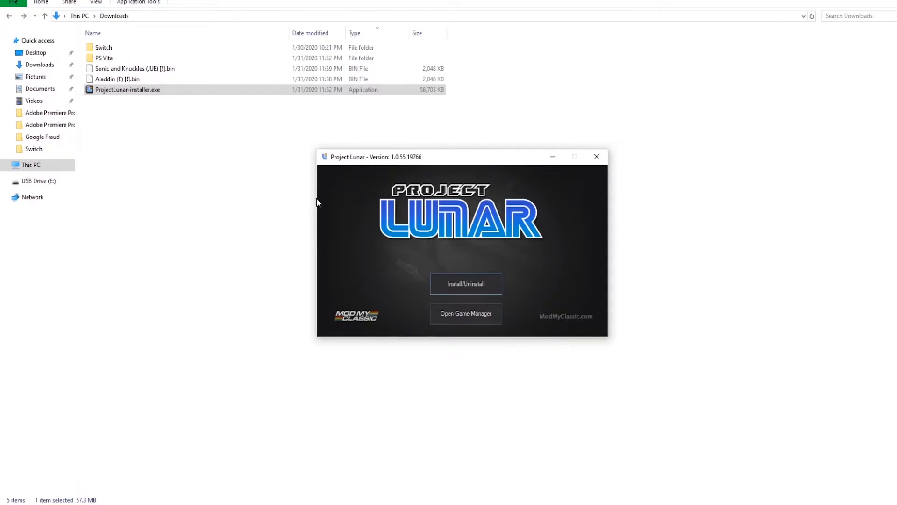
mouse_move(443, 291)
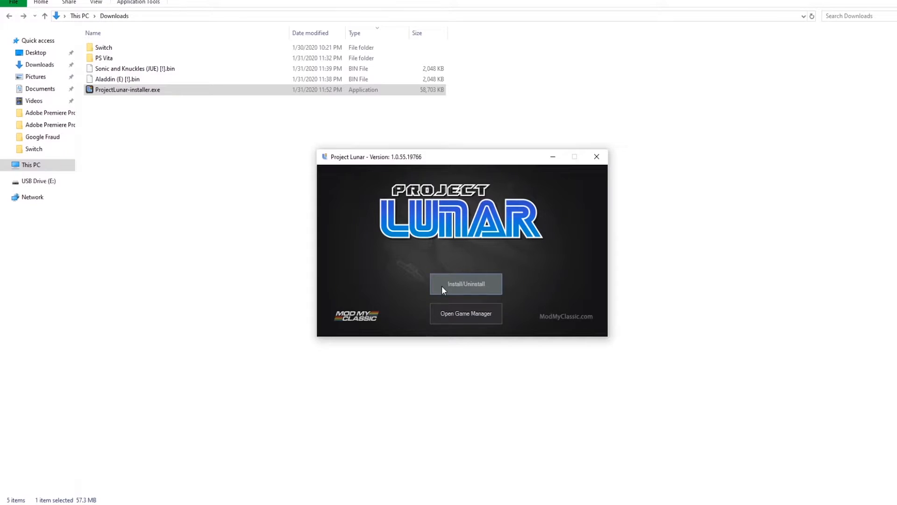
left_click(466, 284)
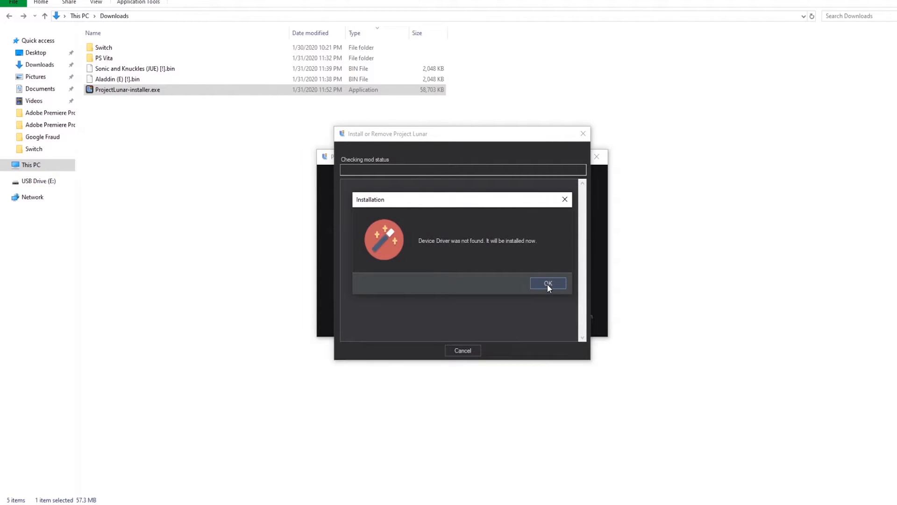
left_click(548, 283)
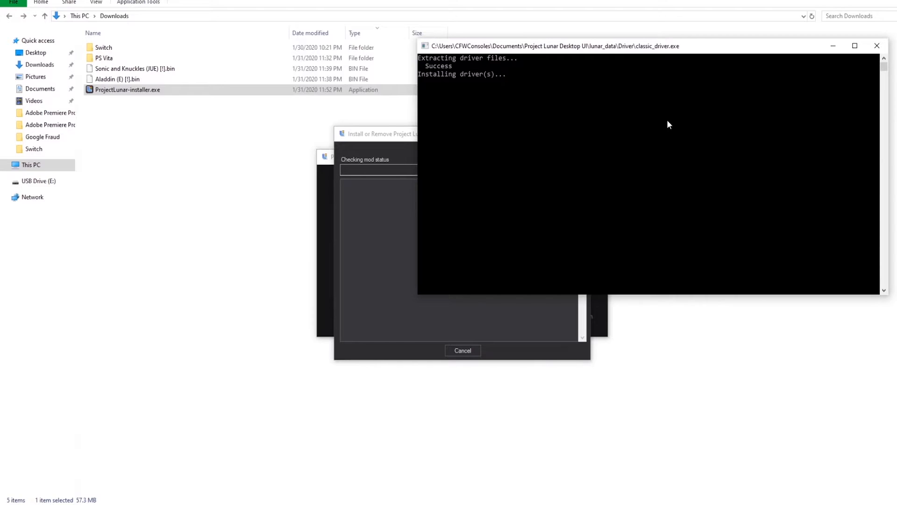
mouse_move(654, 120)
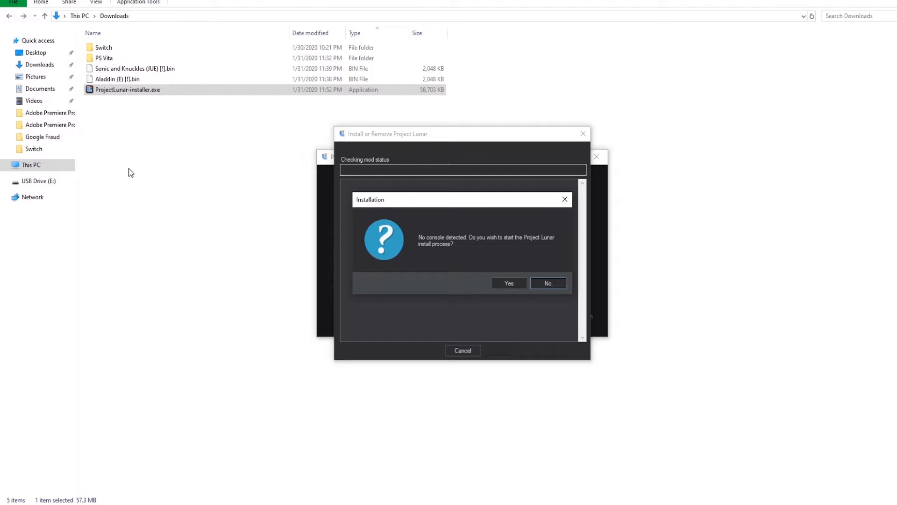
mouse_move(894, 208)
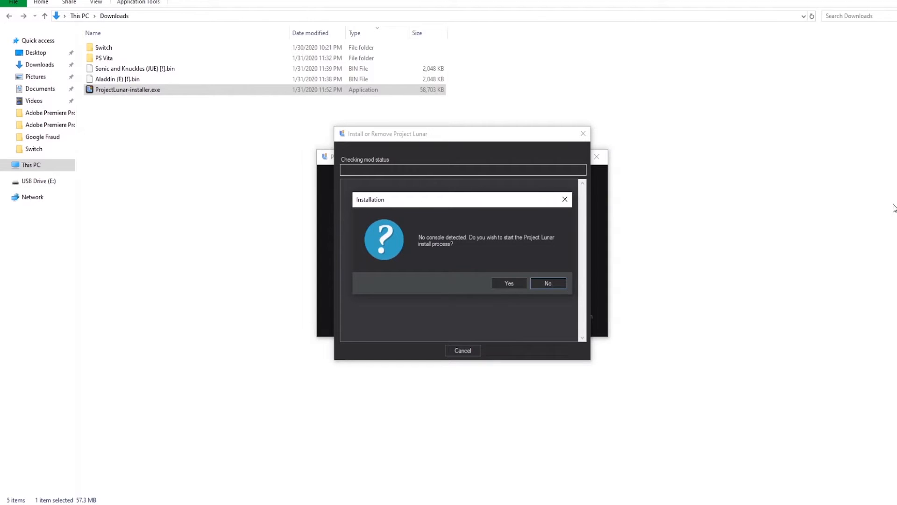
mouse_move(500, 301)
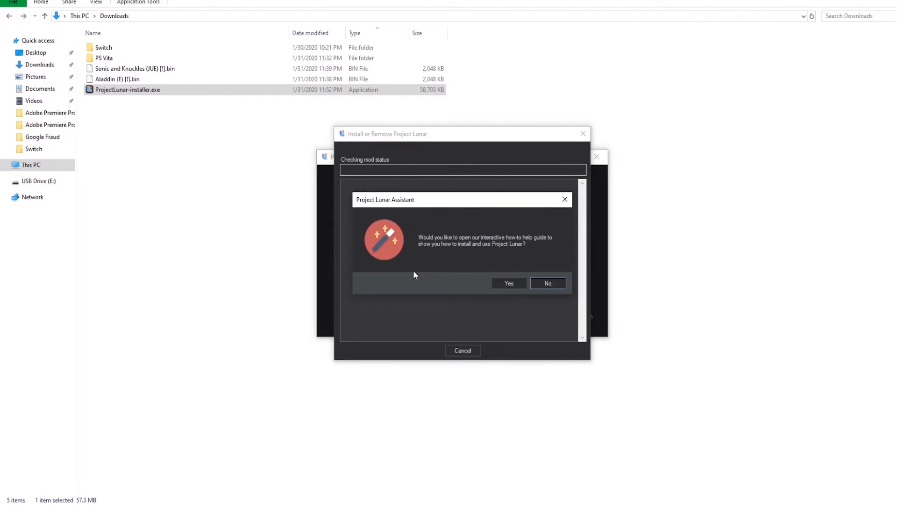
left_click(509, 283)
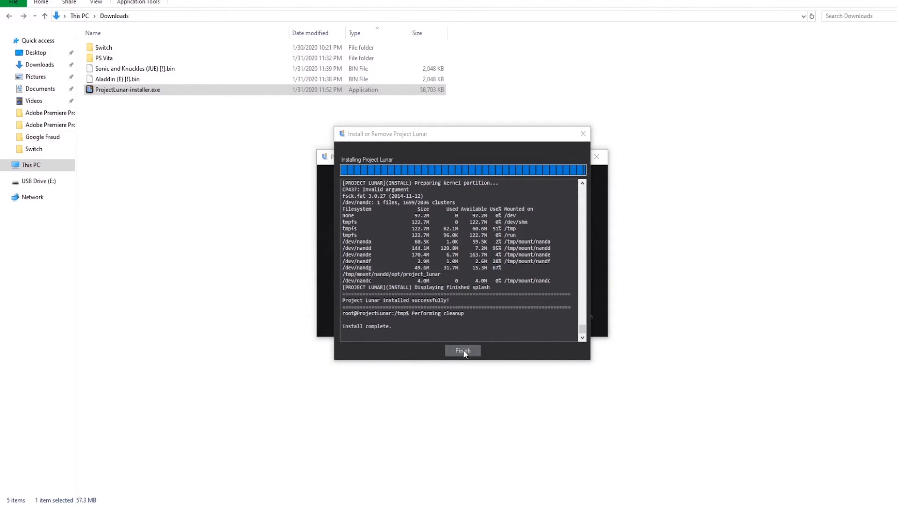
Close the install window with Finish after 'Install complete' appears.
left_click(462, 350)
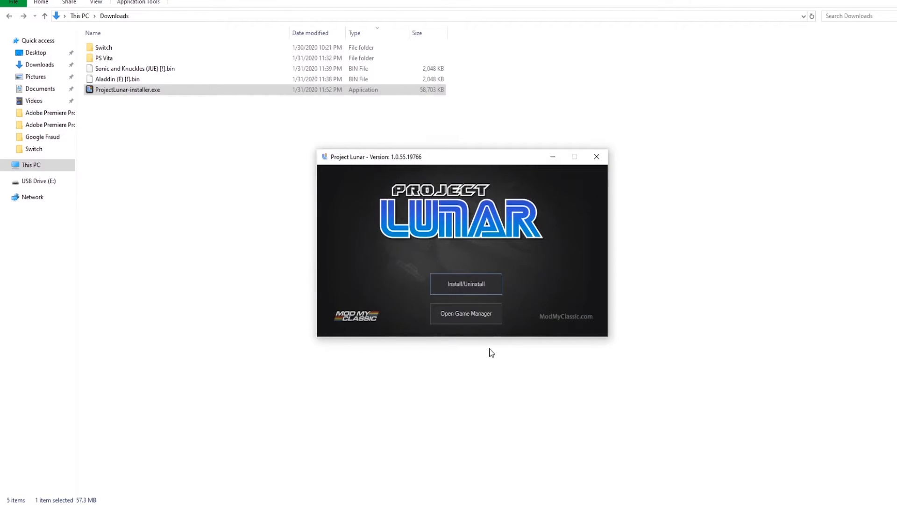
mouse_move(478, 322)
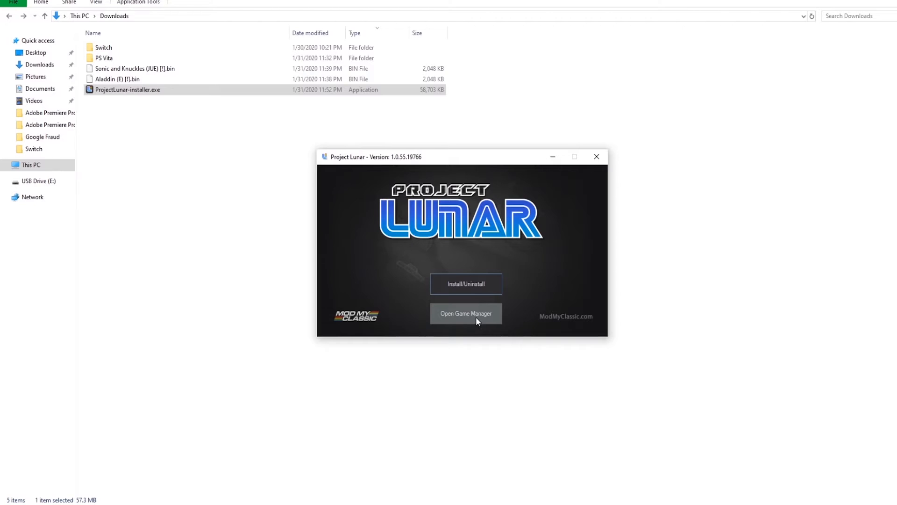
Launch the Game Manager from the Project Lunar launcher.
left_click(466, 313)
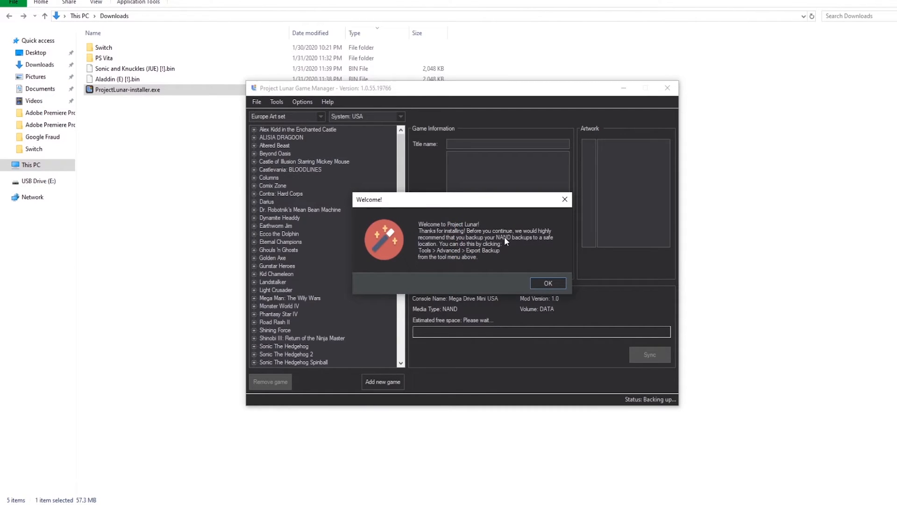
mouse_move(515, 245)
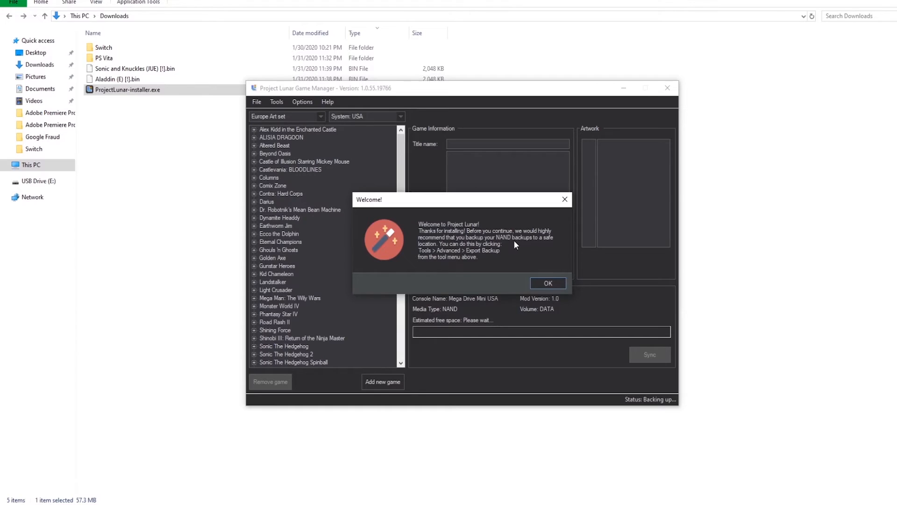
mouse_move(485, 255)
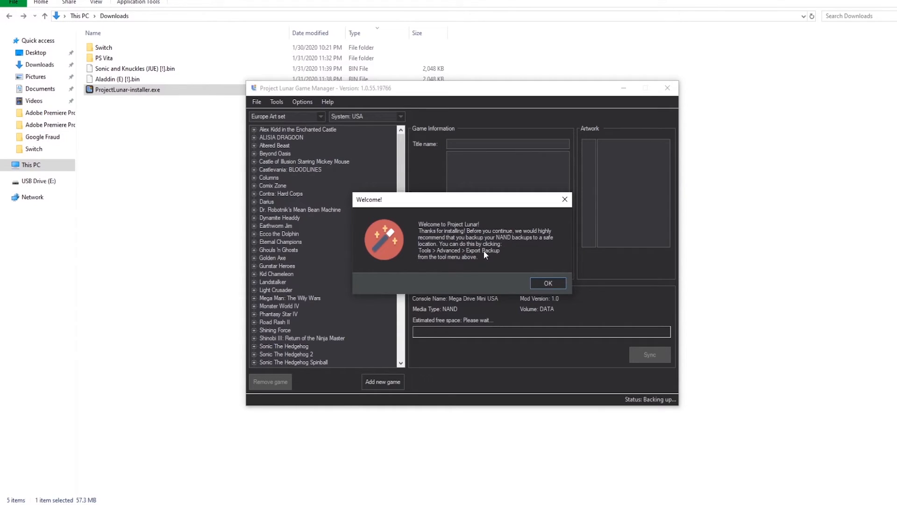
mouse_move(456, 260)
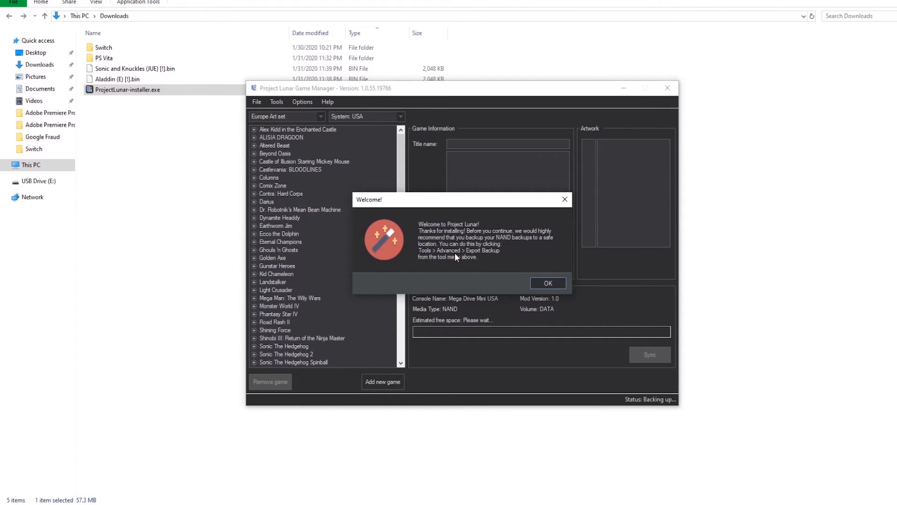
mouse_move(494, 261)
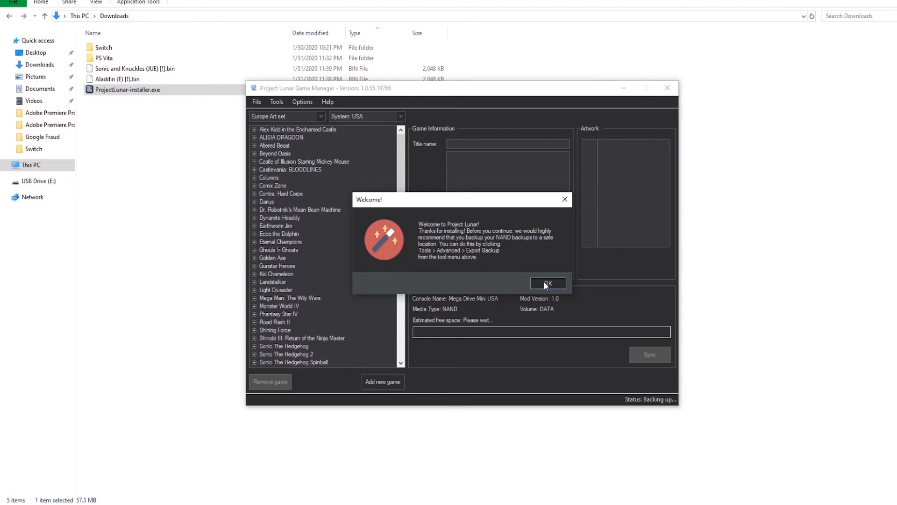
Dismiss the Welcome note and accept the initial sync until Status shows Connected.
left_click(547, 282)
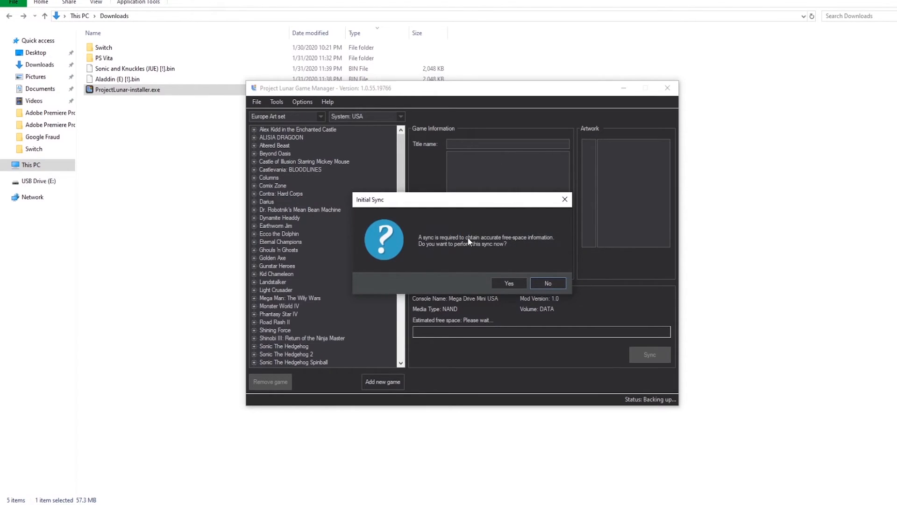
mouse_move(491, 243)
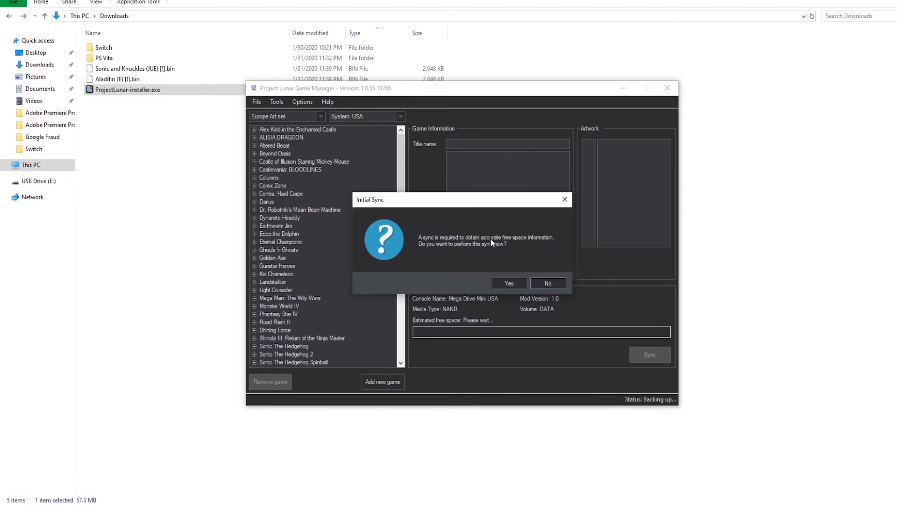
left_click(548, 282)
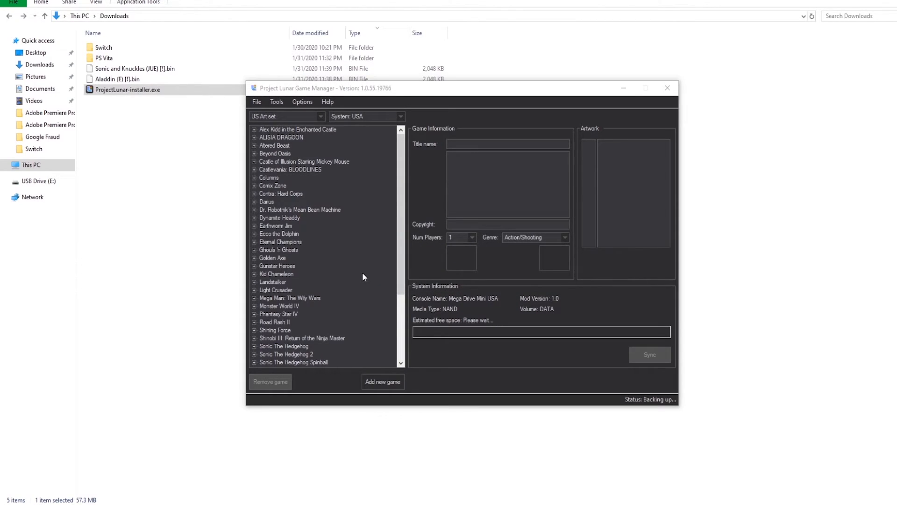
mouse_move(633, 421)
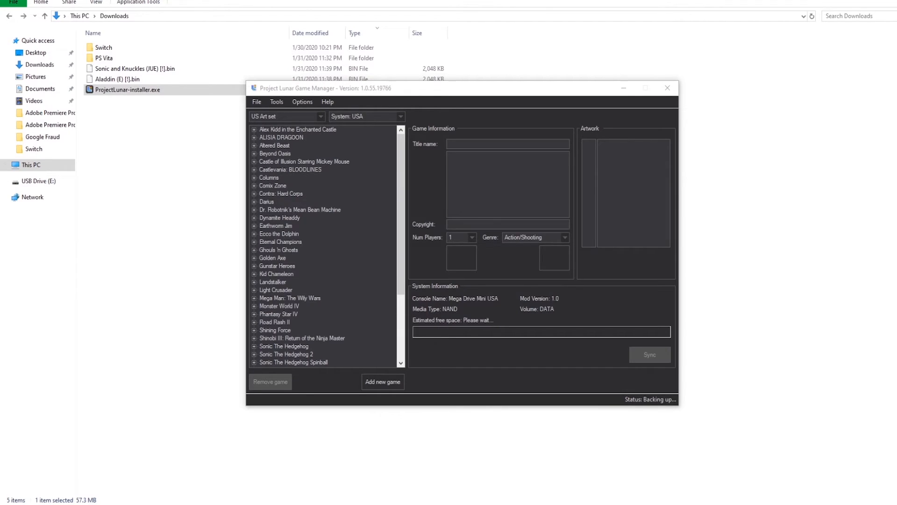
left_click(649, 368)
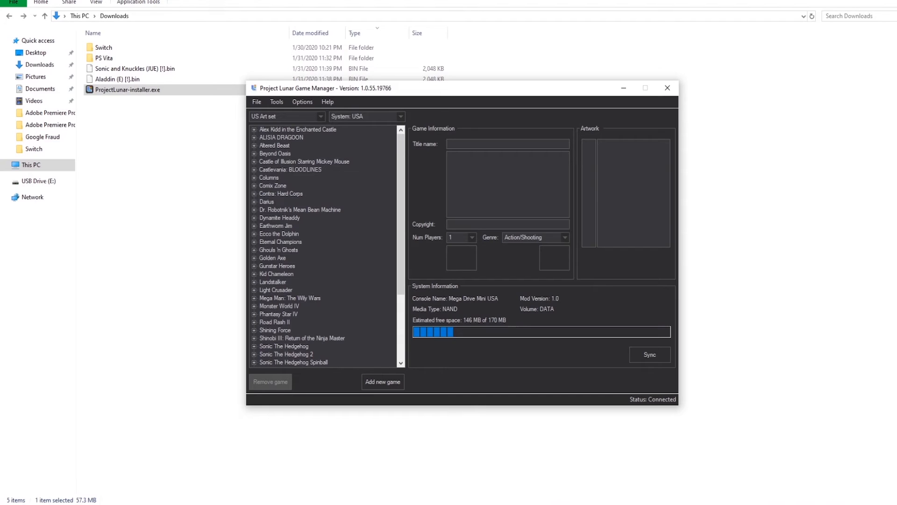
mouse_move(469, 335)
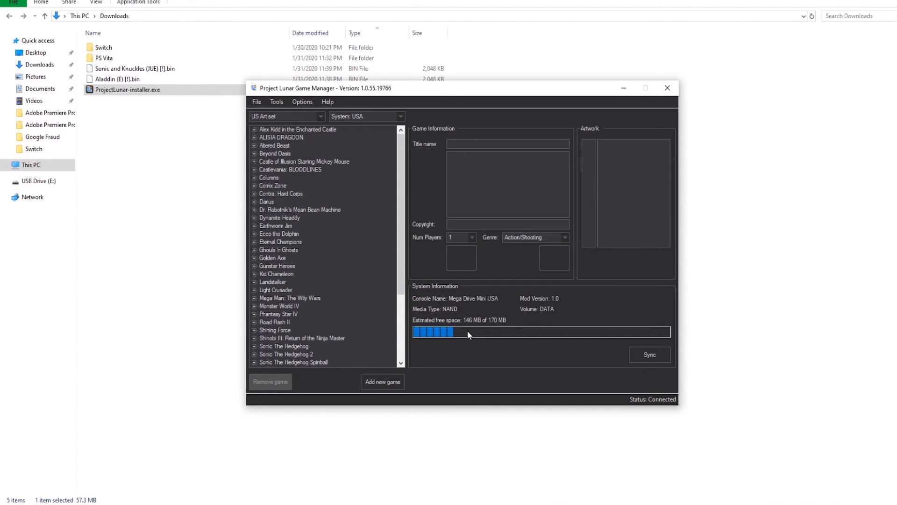
mouse_move(473, 328)
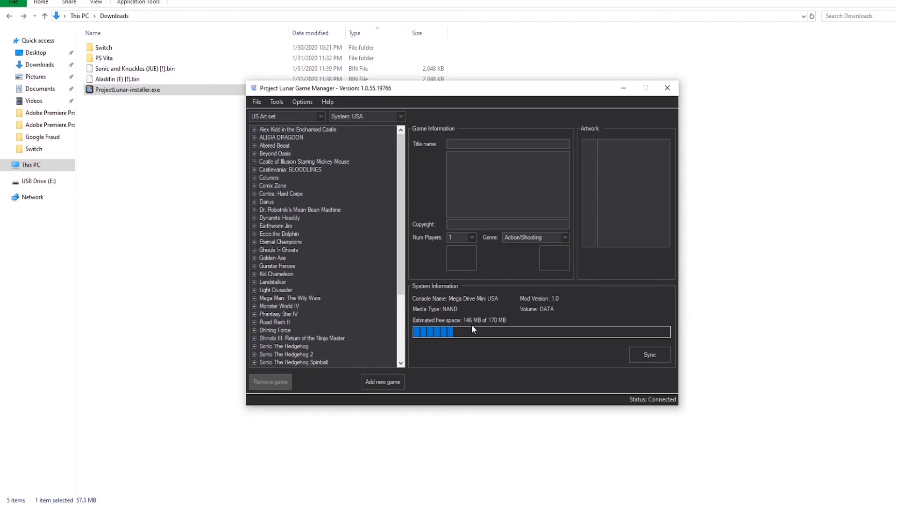
mouse_move(818, 215)
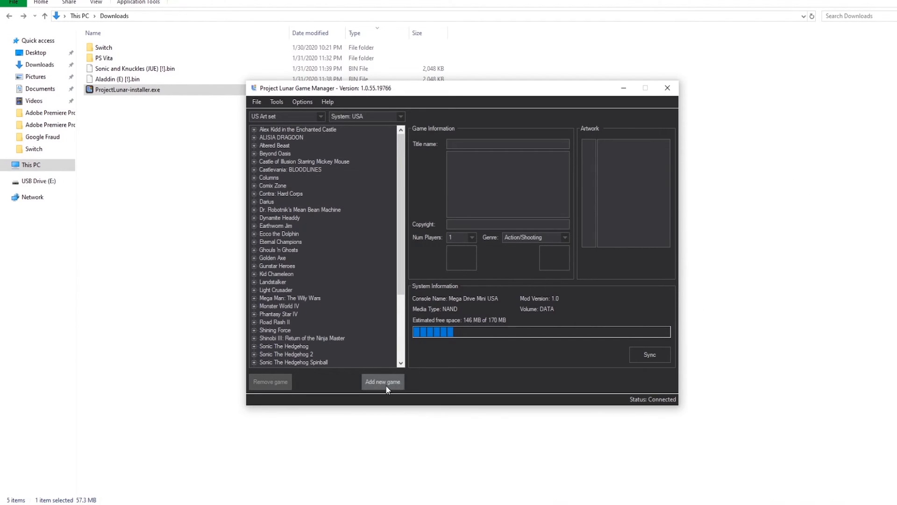
Export the NAND backup zip into Downloads via Tools > Advanced > Export backup.
left_click(277, 101)
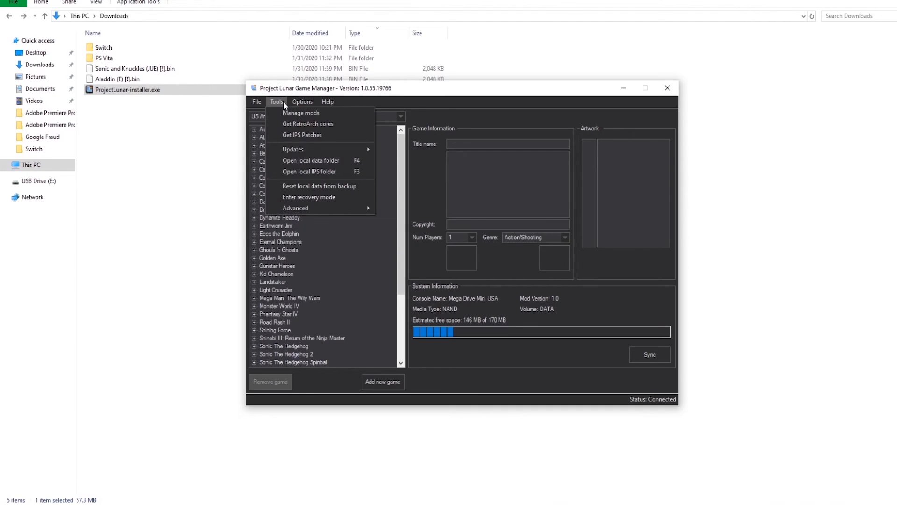
mouse_move(295, 208)
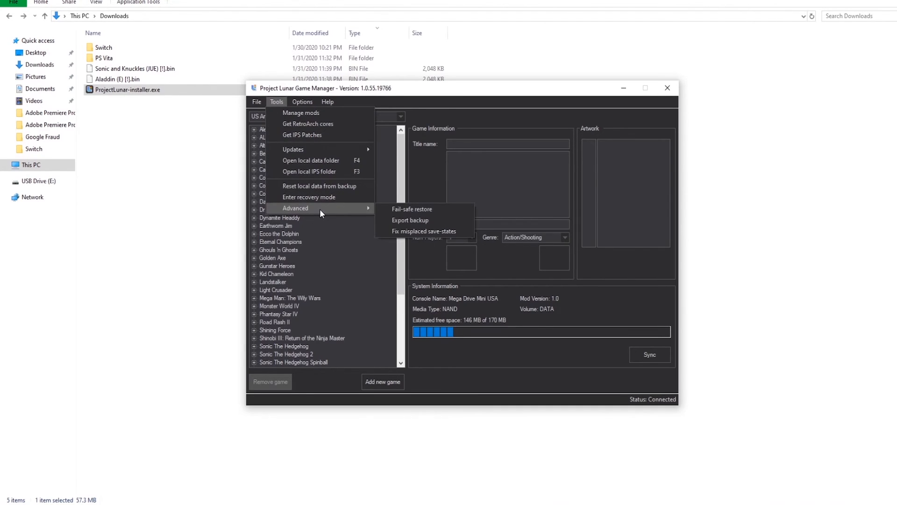
mouse_move(414, 223)
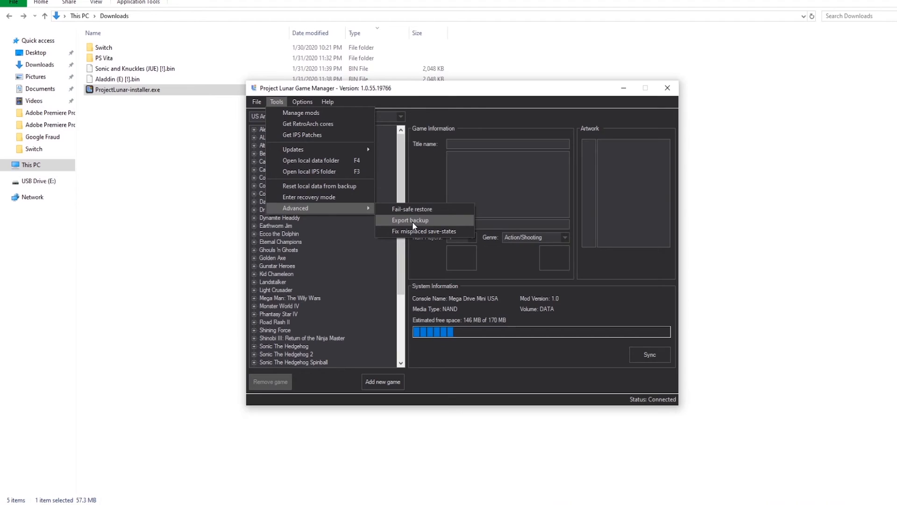
left_click(411, 220)
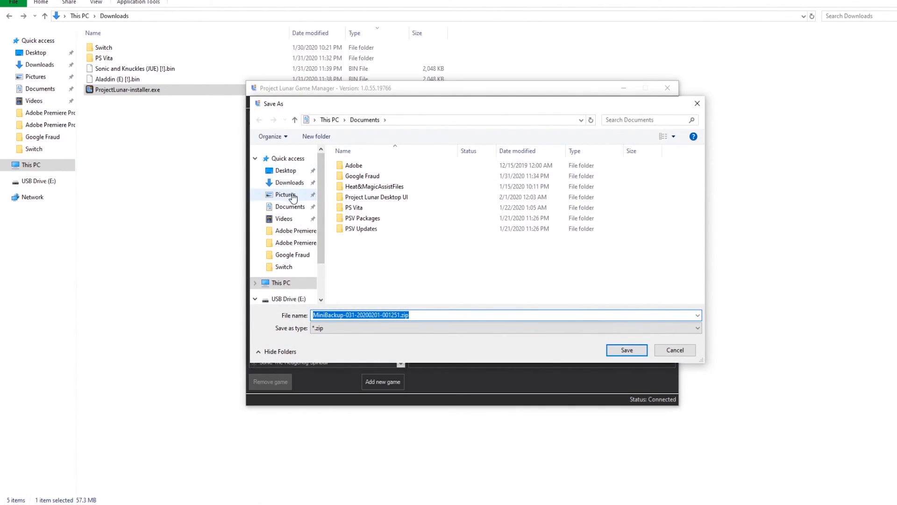
left_click(289, 182)
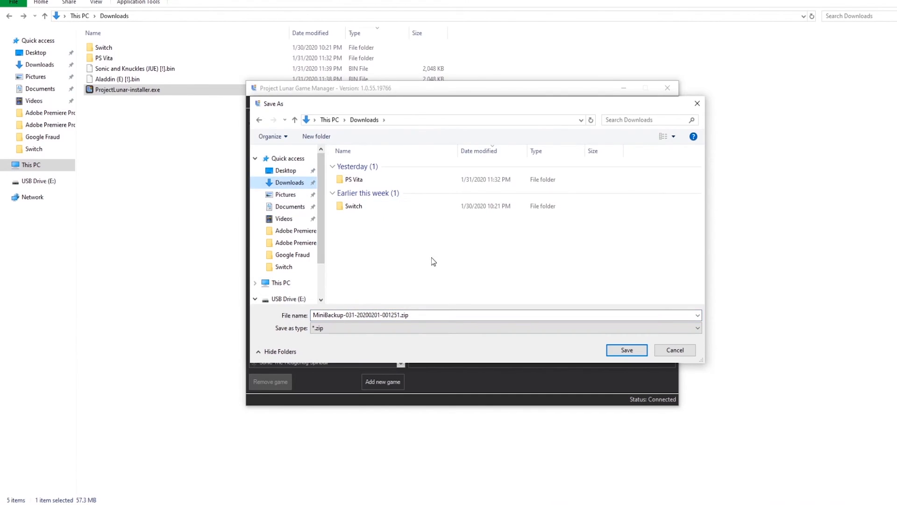
mouse_move(637, 361)
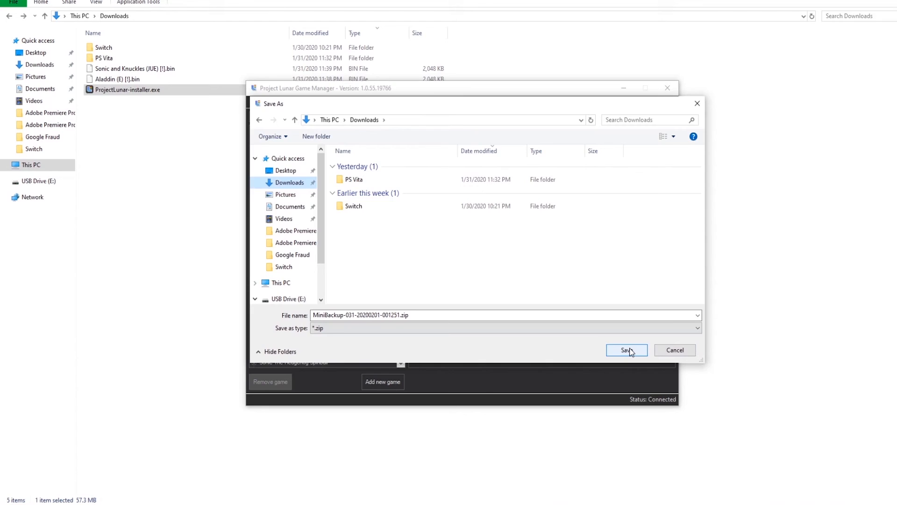
left_click(626, 350)
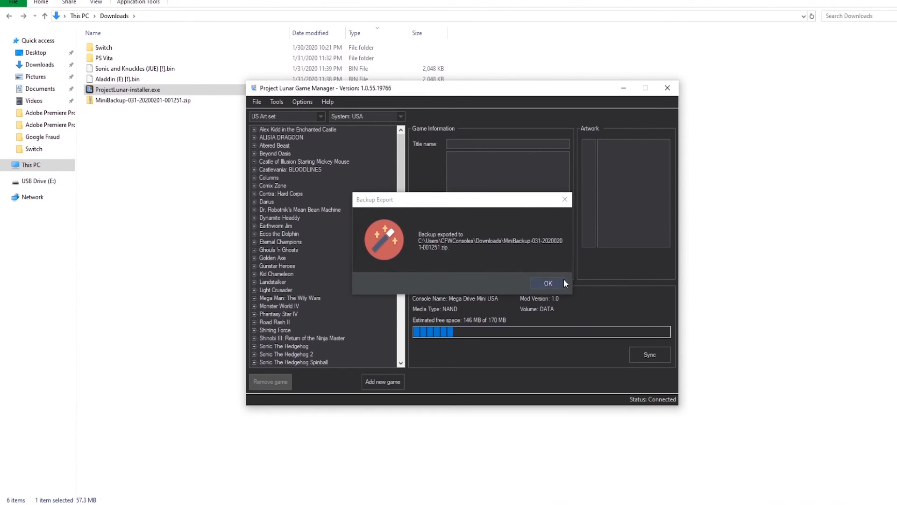
left_click(548, 283)
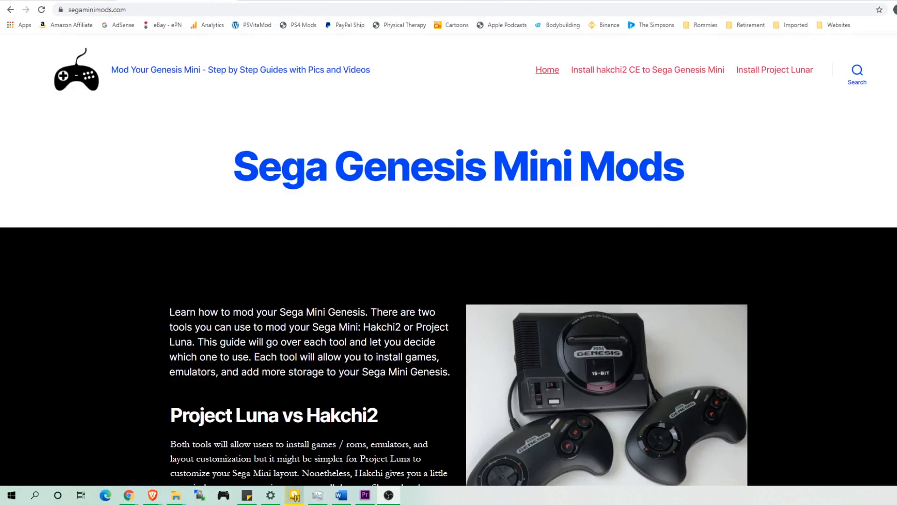
mouse_move(215, 143)
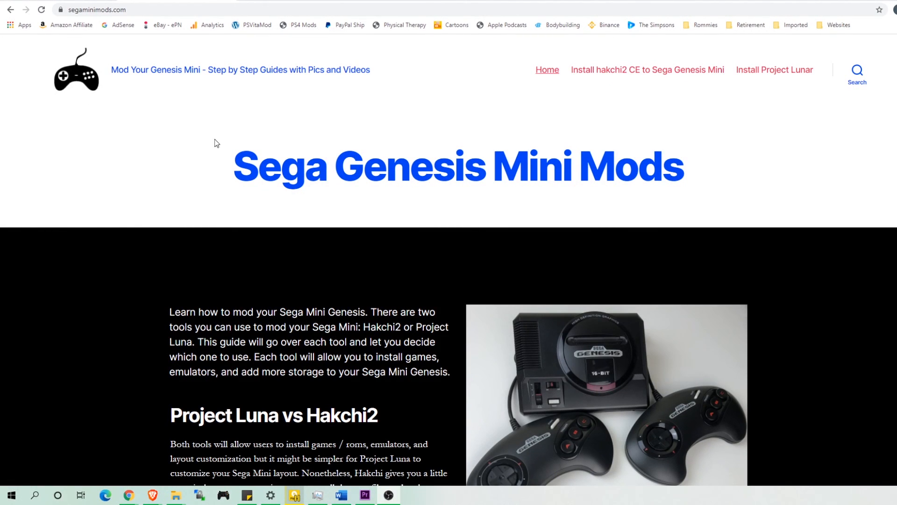
Open the Install Project Lunar guide on segaminimods.com and scroll down to the reader comments.
scroll("down", 3)
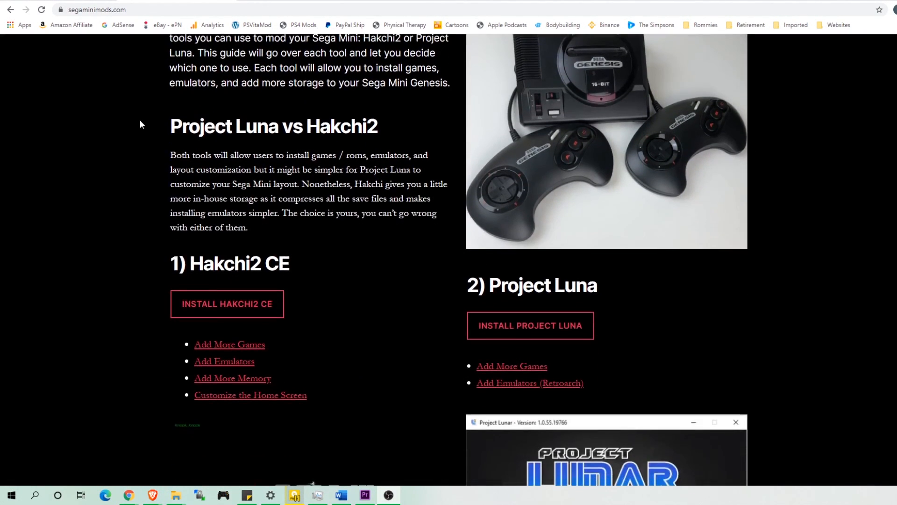
scroll("down", 3)
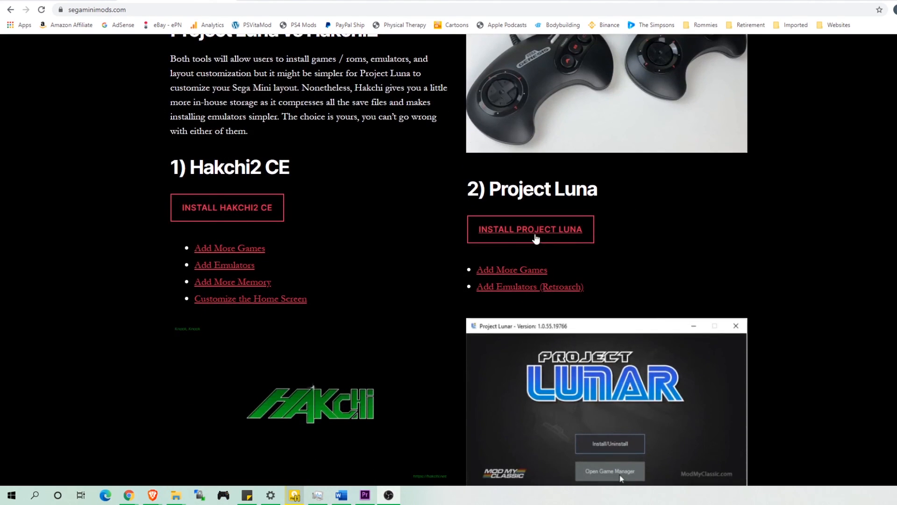
left_click(531, 229)
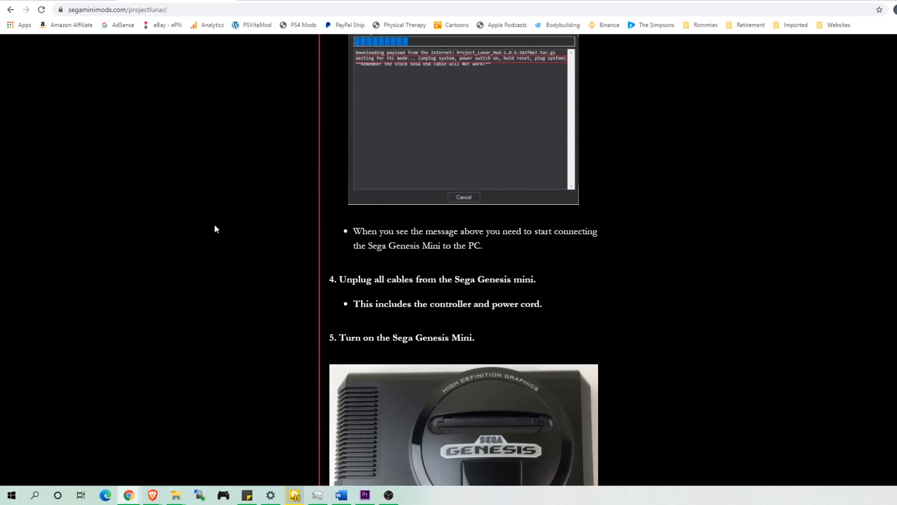
scroll("down", 3)
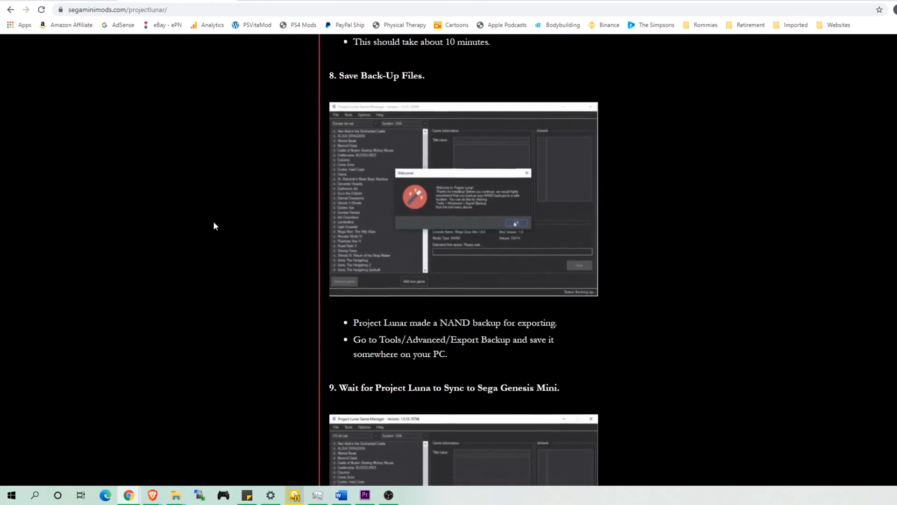
scroll("down", 3)
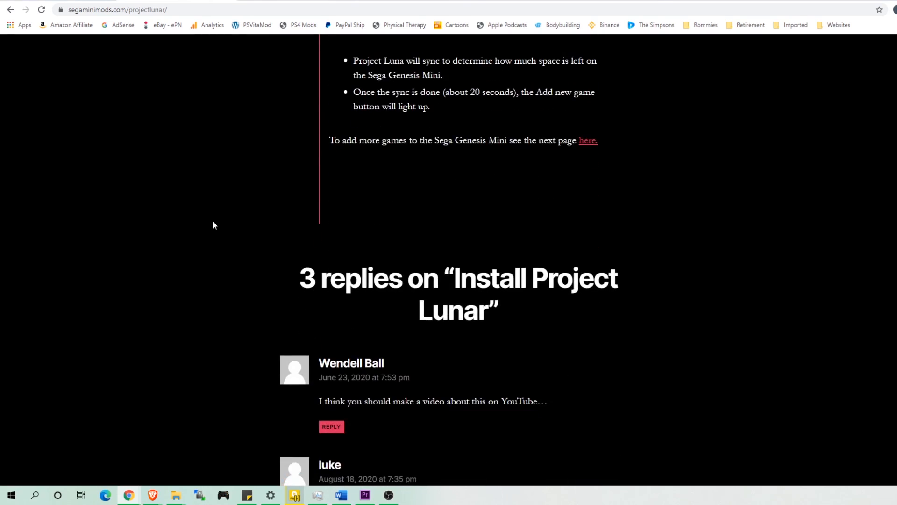